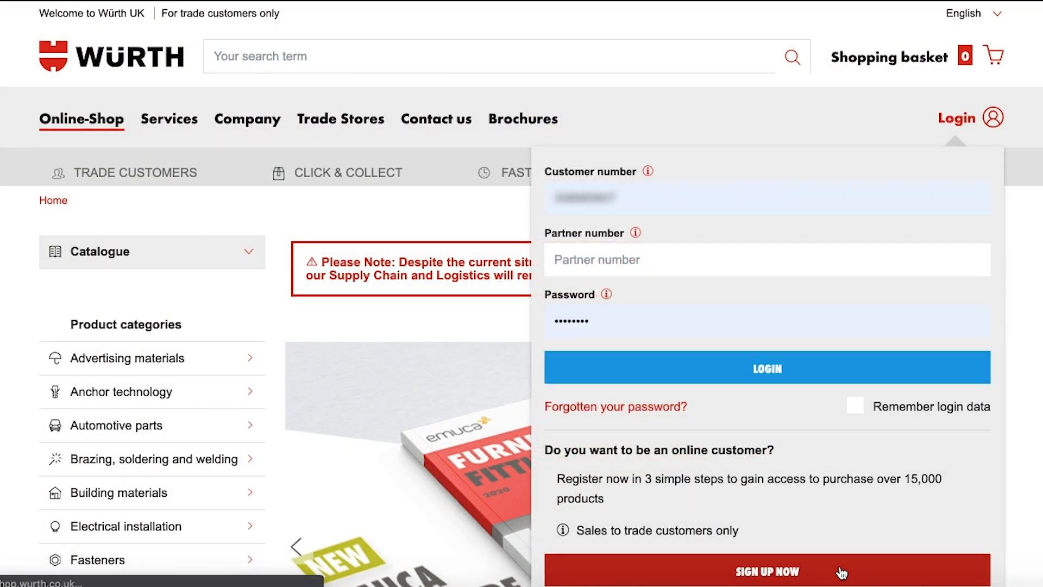
# Begin sign-up as 'No, I am not yet a customer' and proceed to the registration details form.
pyautogui.click(767, 571)
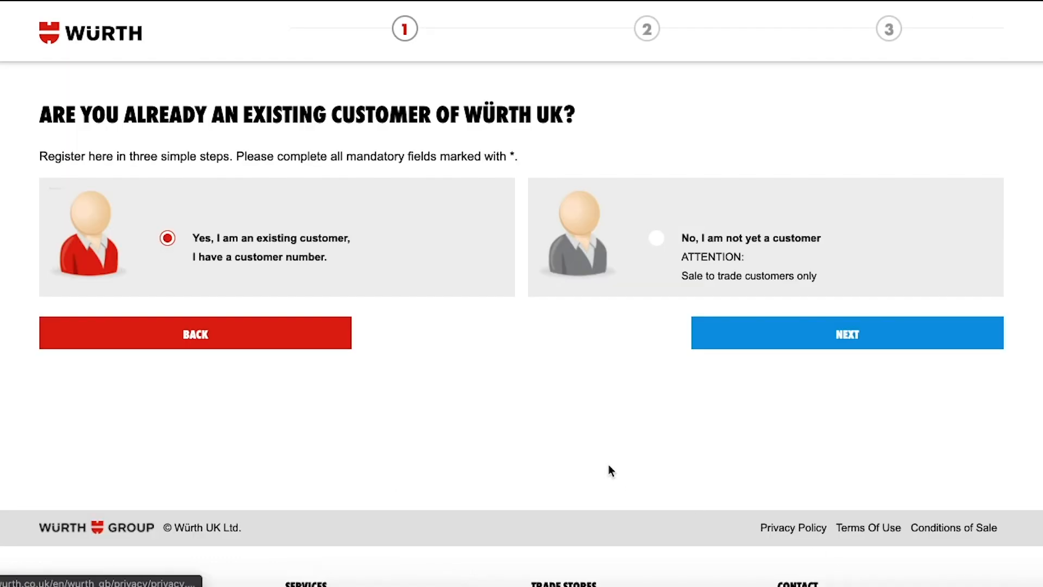
pyautogui.click(656, 238)
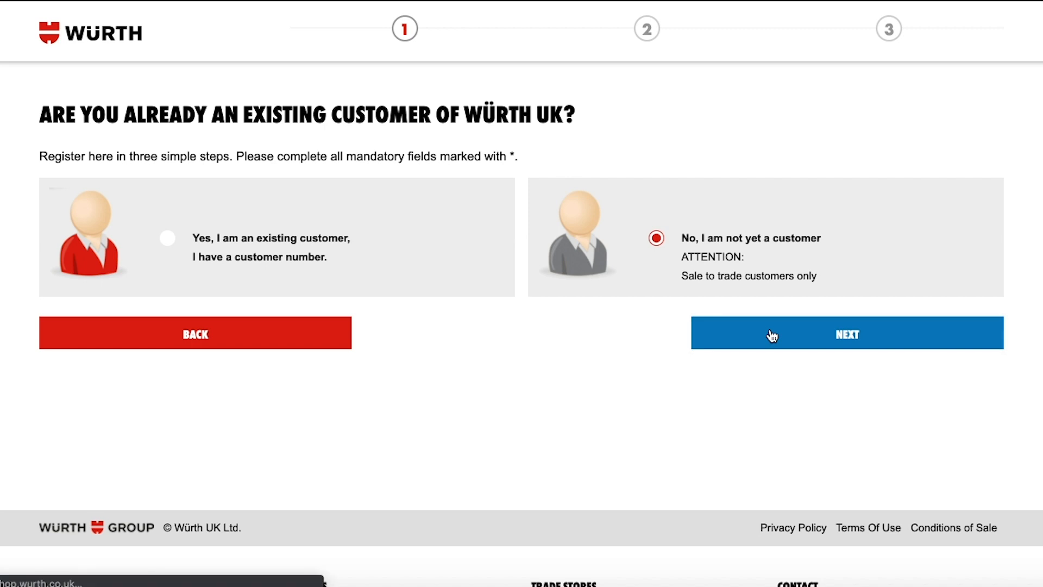
pyautogui.click(847, 334)
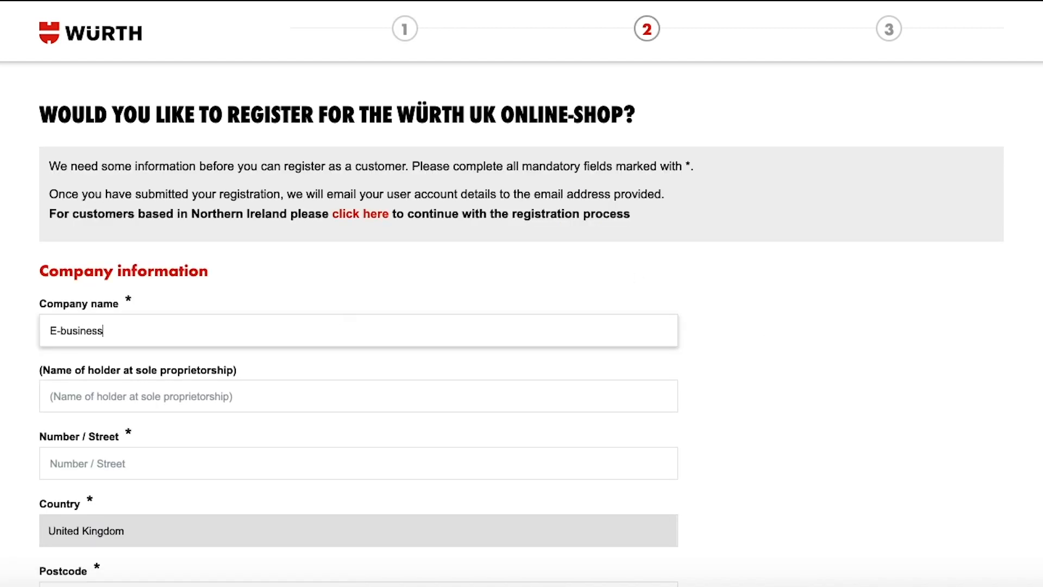
# Enter company information: name E-business, street, postcode, town Erith, county Kent and web page.
pyautogui.click(200, 463)
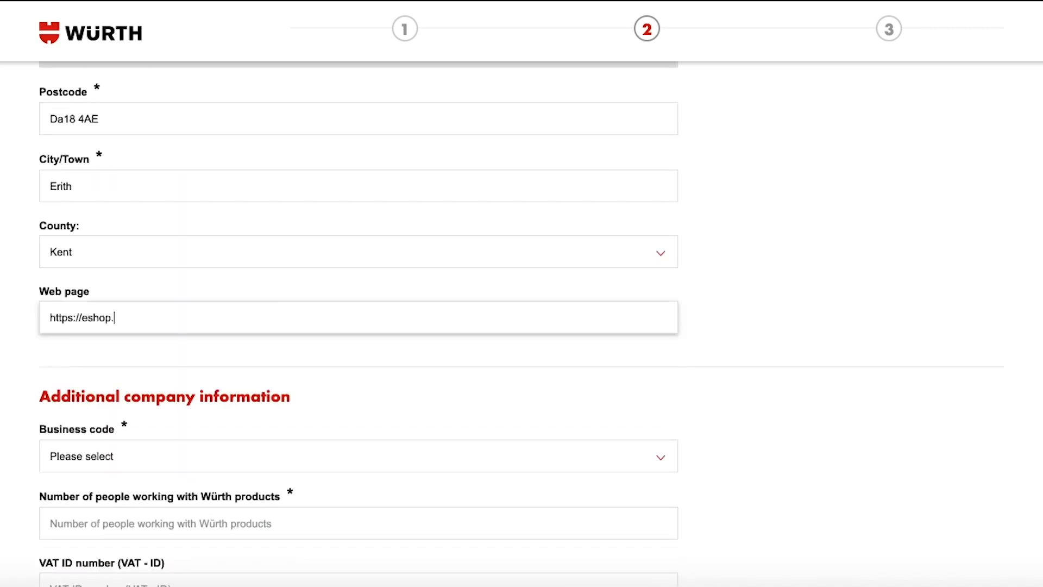
pyautogui.scroll(-3)
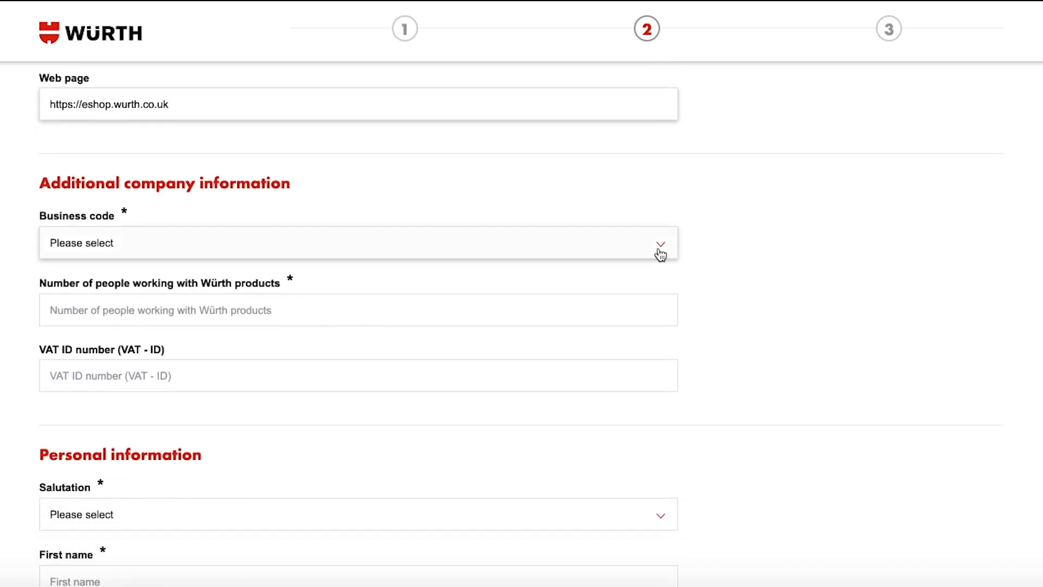
# Choose Automotive & M/cycle as business code and enter 8 people working with Würth products.
pyautogui.click(661, 243)
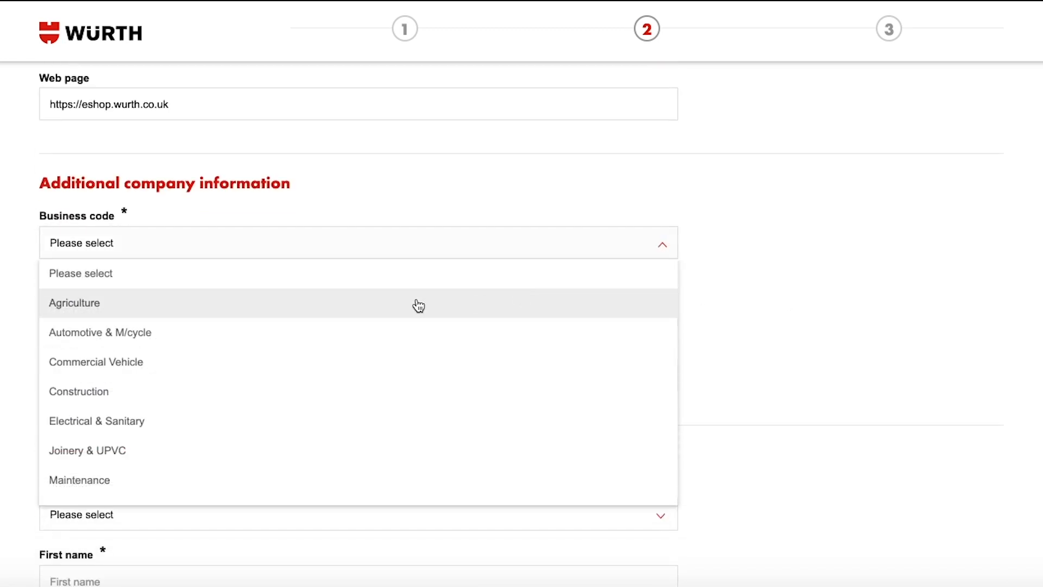
pyautogui.click(100, 332)
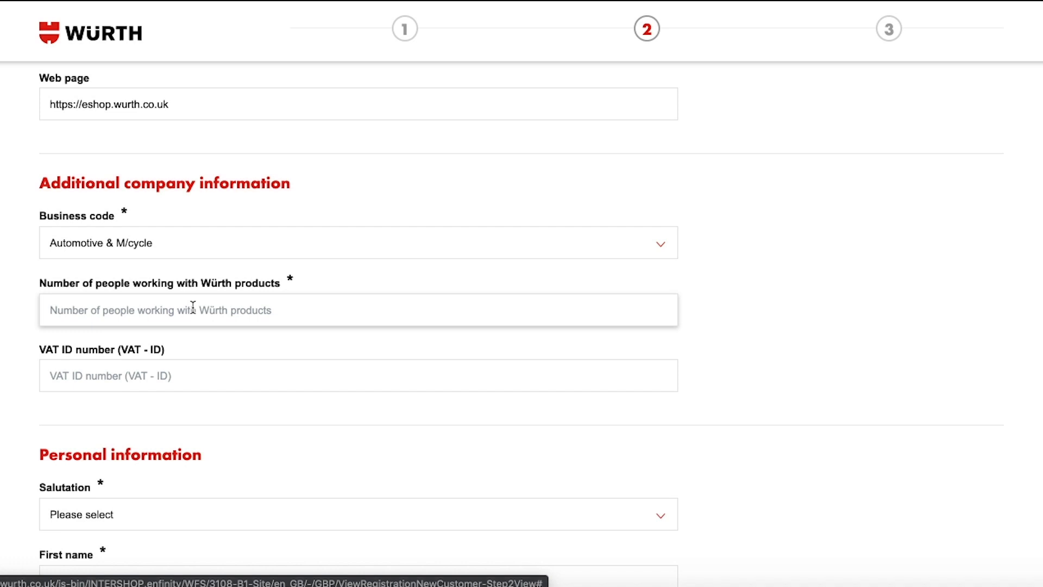
pyautogui.write('8')
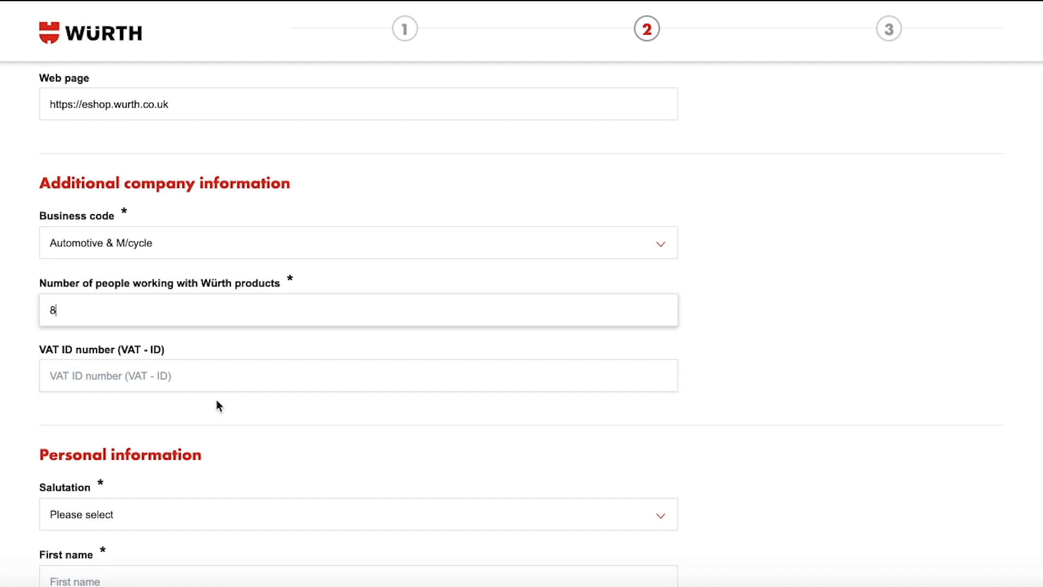
pyautogui.scroll(-3)
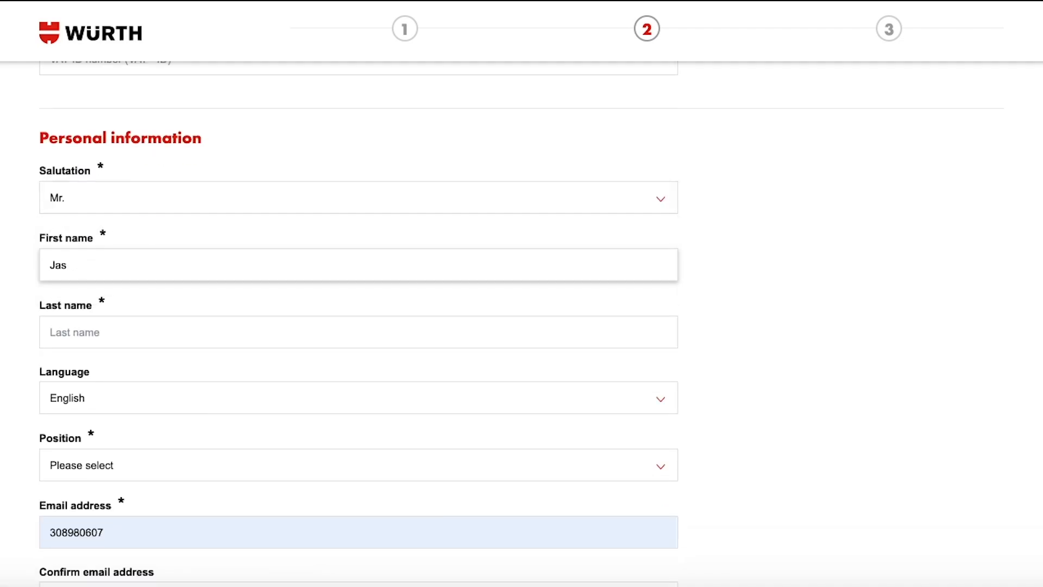
pyautogui.write('Smith')
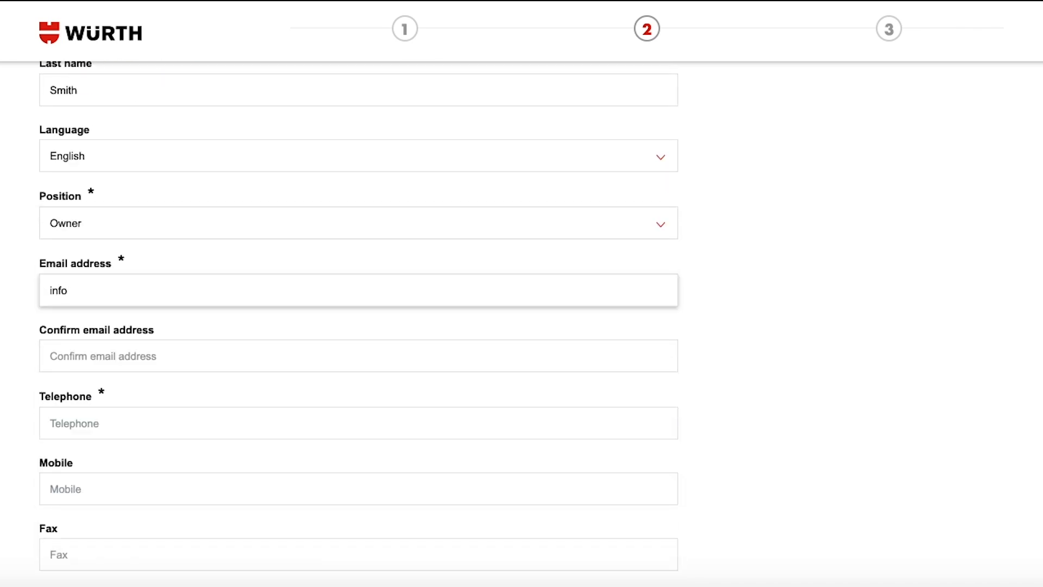
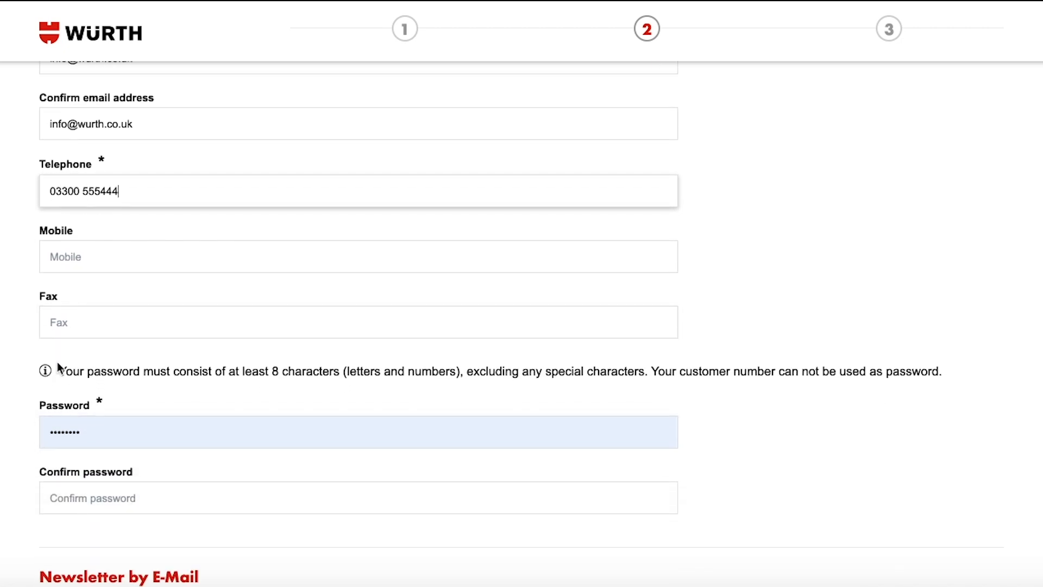
# Enter the account password and repeat it in Confirm password.
pyautogui.scroll(-3)
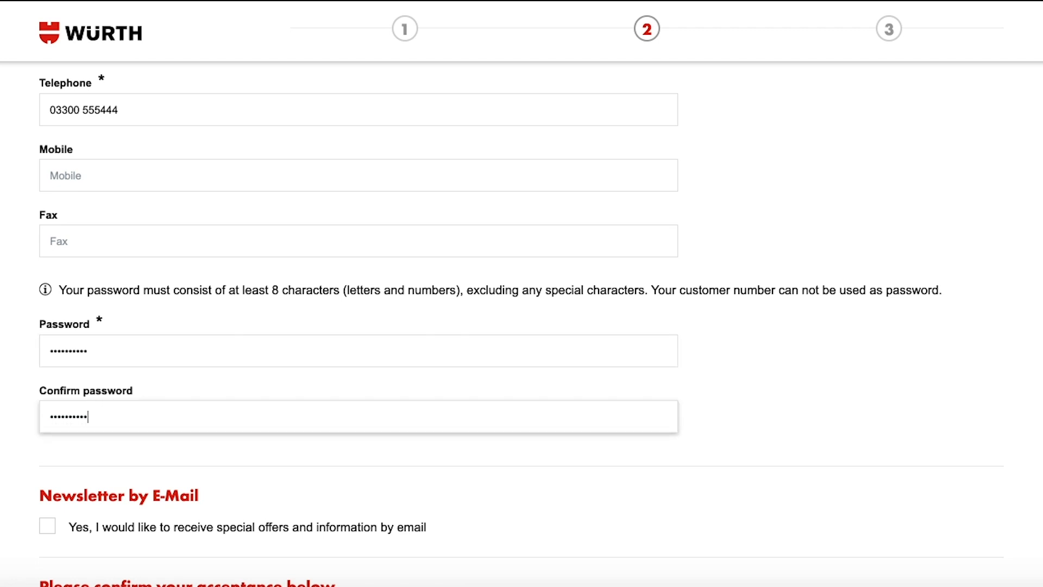
pyautogui.scroll(-3)
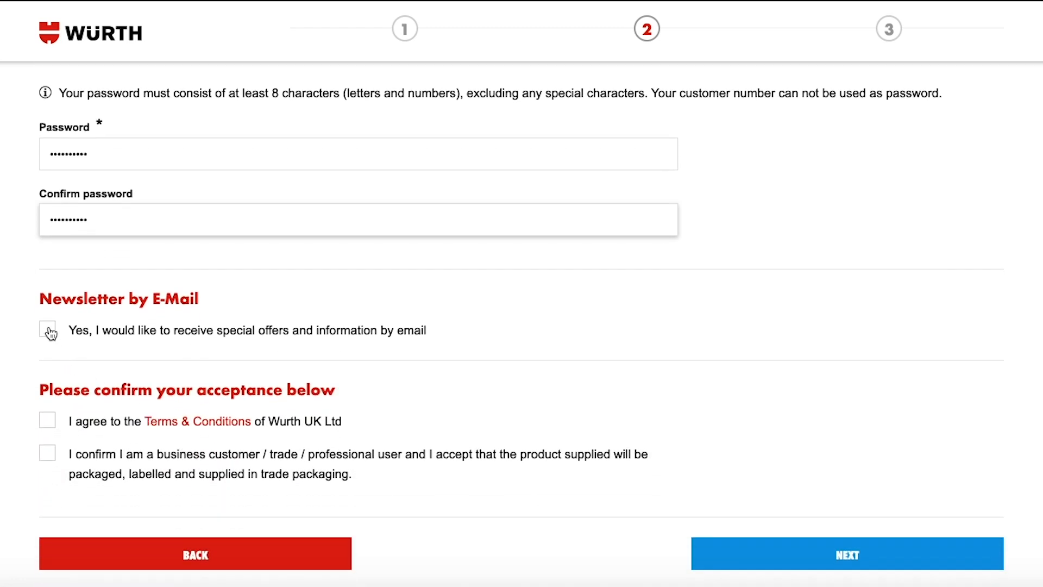
# Tick the newsletter opt-in, Terms & Conditions acceptance and trade-customer confirmation checkboxes.
pyautogui.click(47, 332)
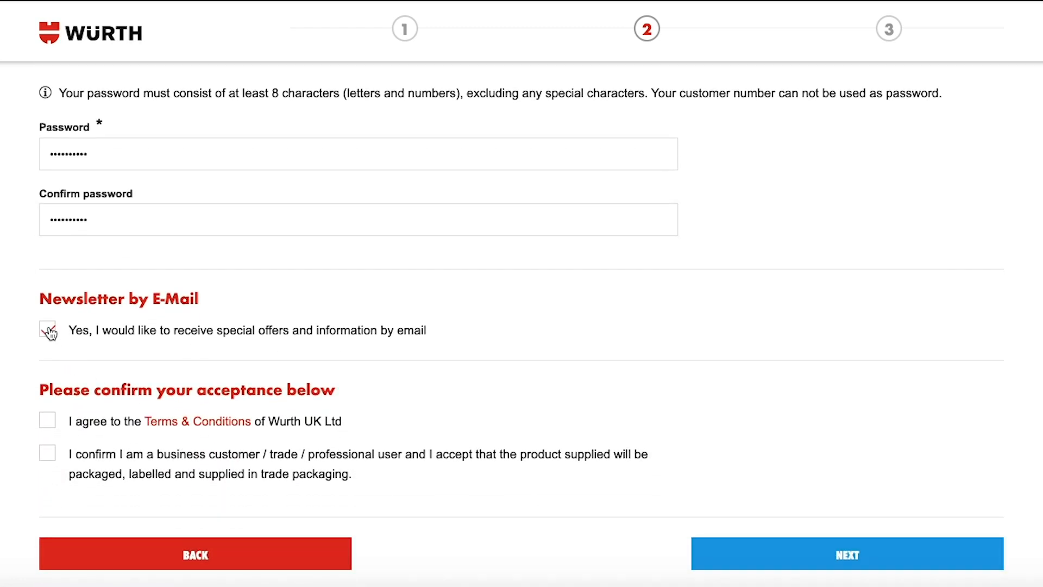
pyautogui.click(47, 329)
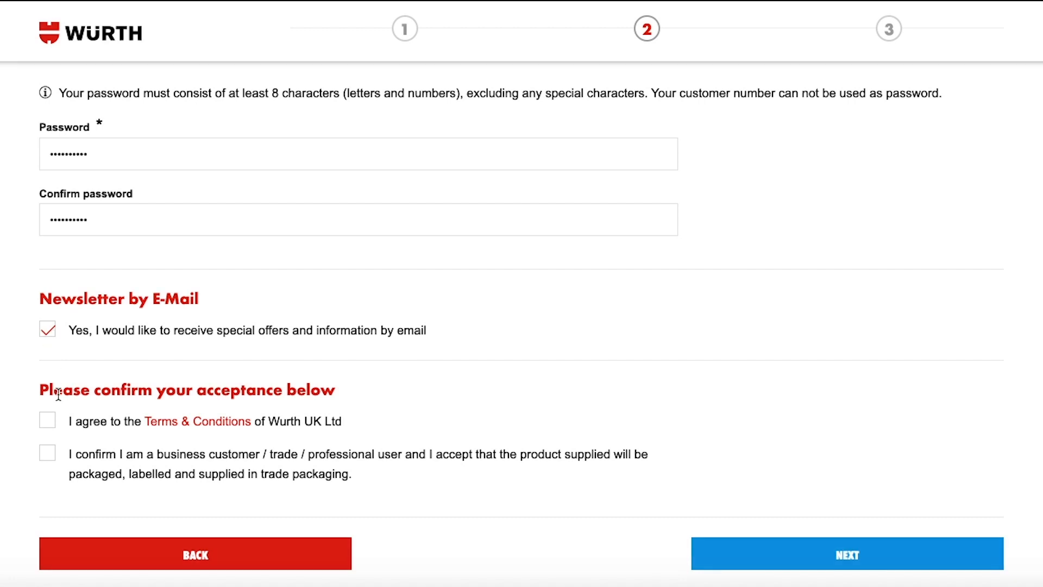
pyautogui.click(48, 421)
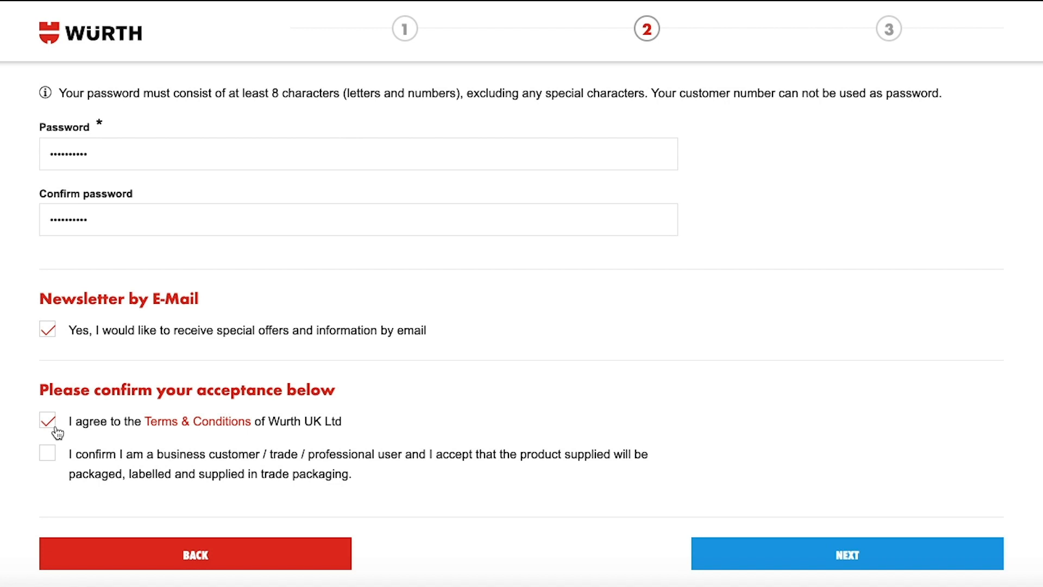
pyautogui.click(47, 453)
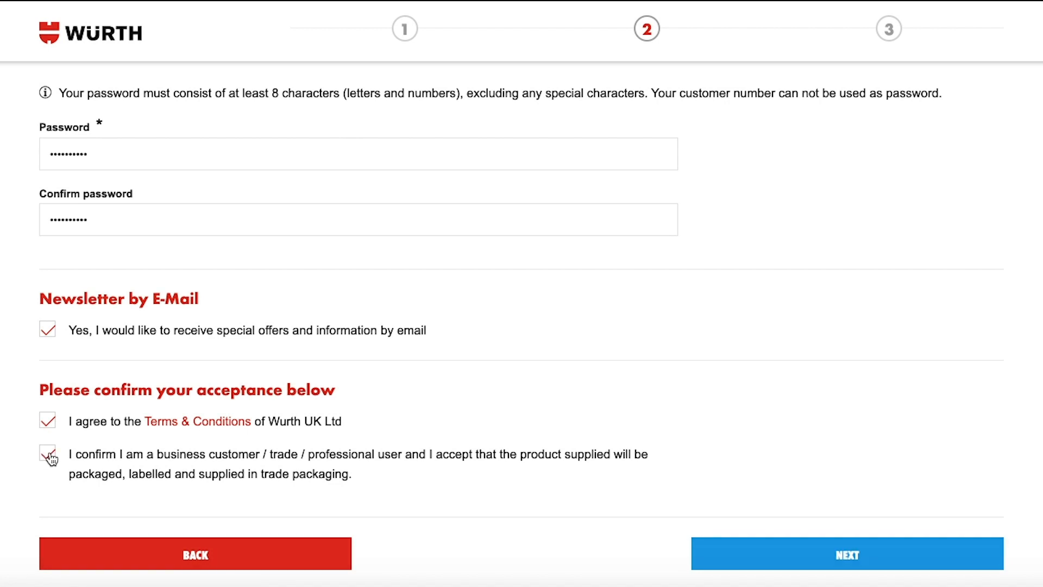
pyautogui.click(47, 455)
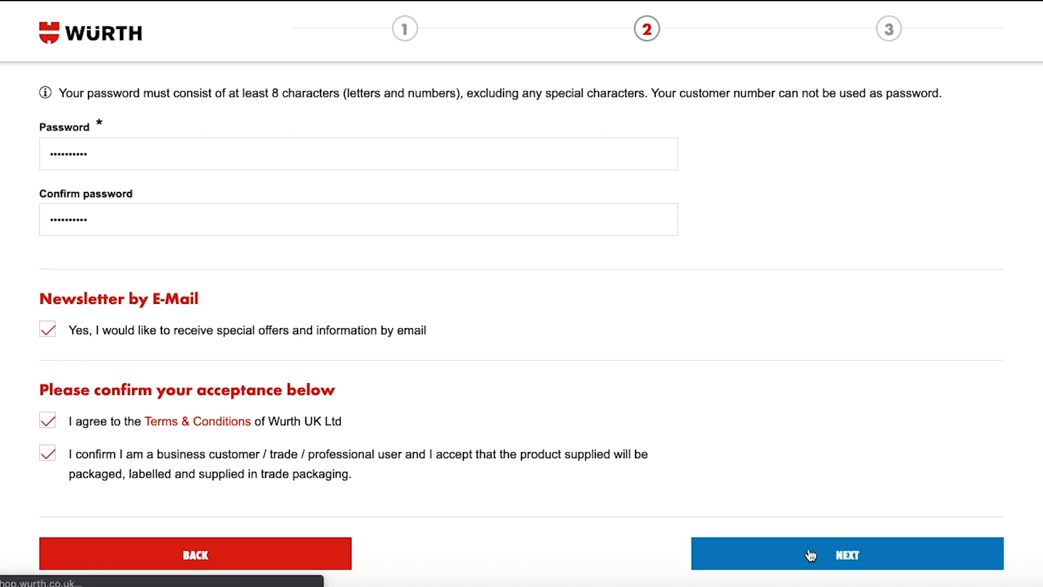
# Submit the registration and continue from the 'Thank you for your registration' page.
pyautogui.click(847, 554)
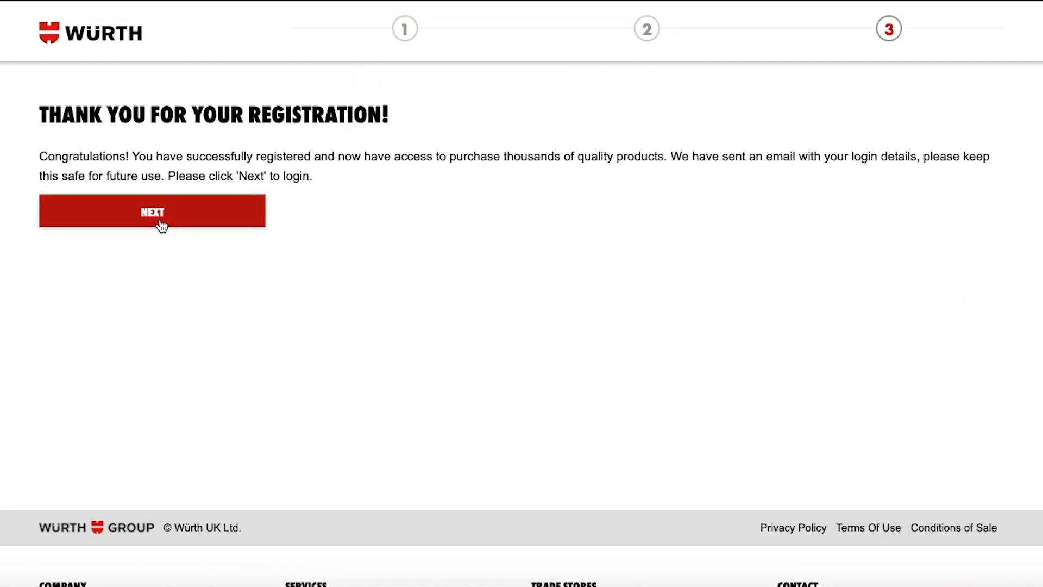
pyautogui.click(151, 211)
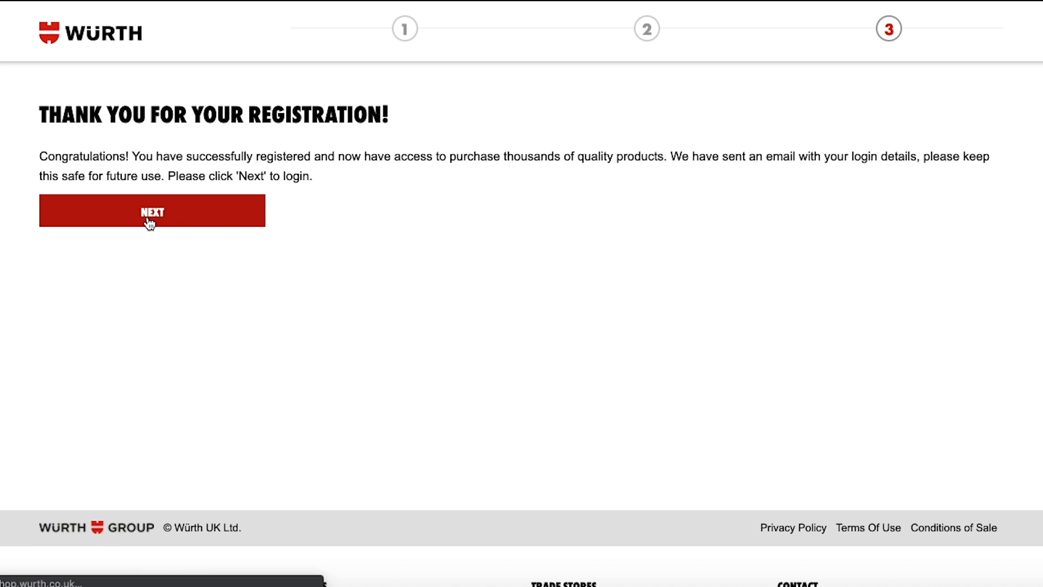